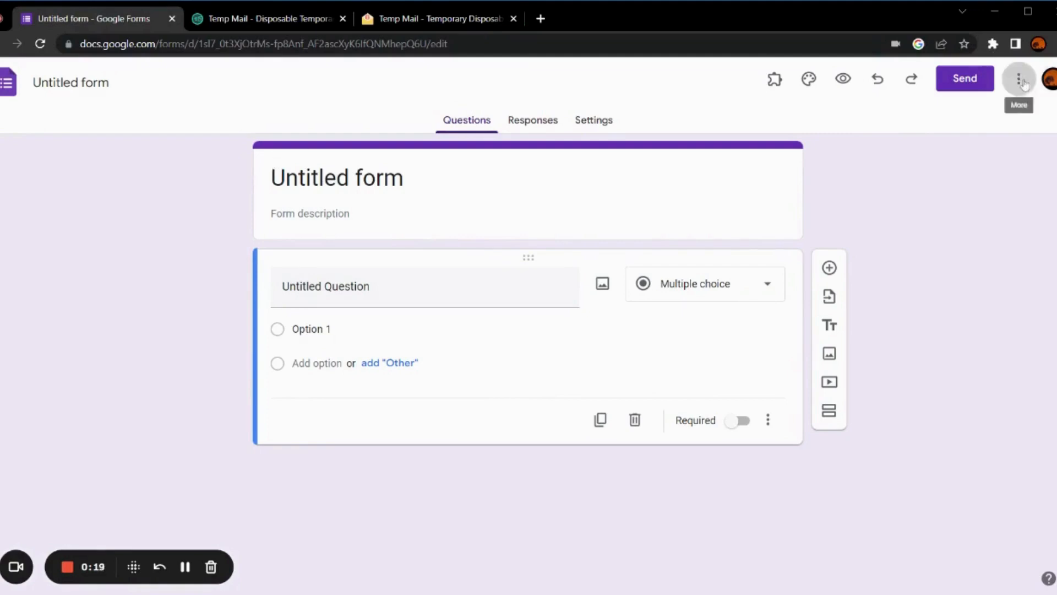
- Find the BoloForms - Approvals add-on in the marketplace by searching 'bolofor' and review it
left_click(1018, 79)
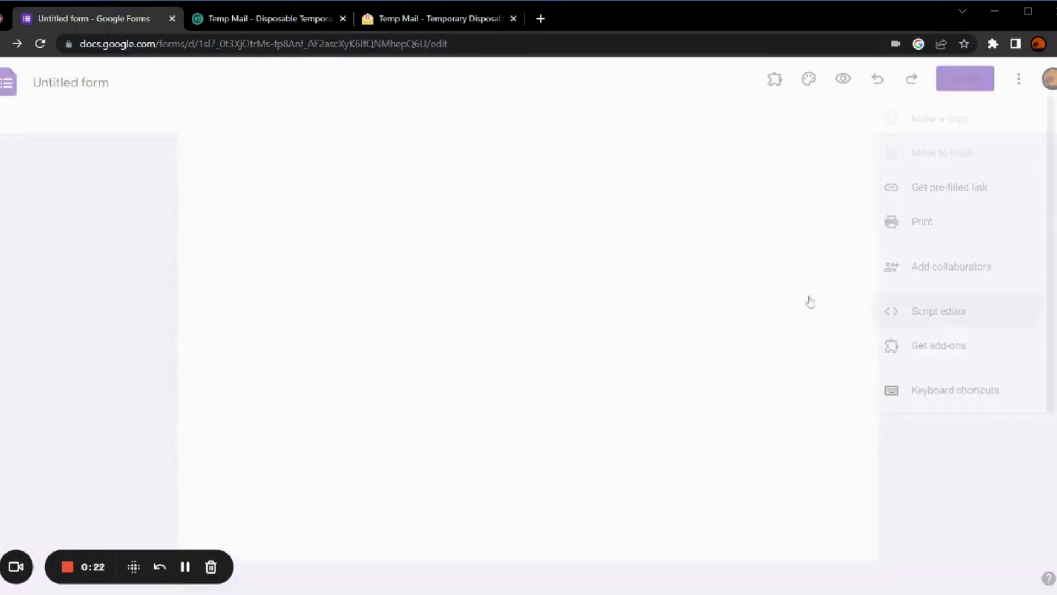
left_click(937, 345)
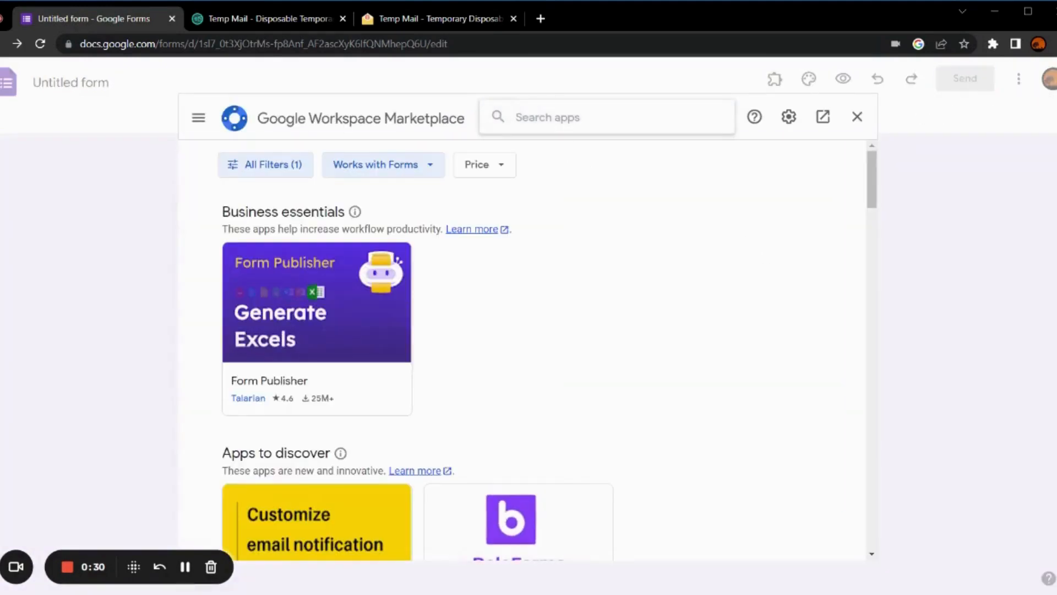
type("boloforms")
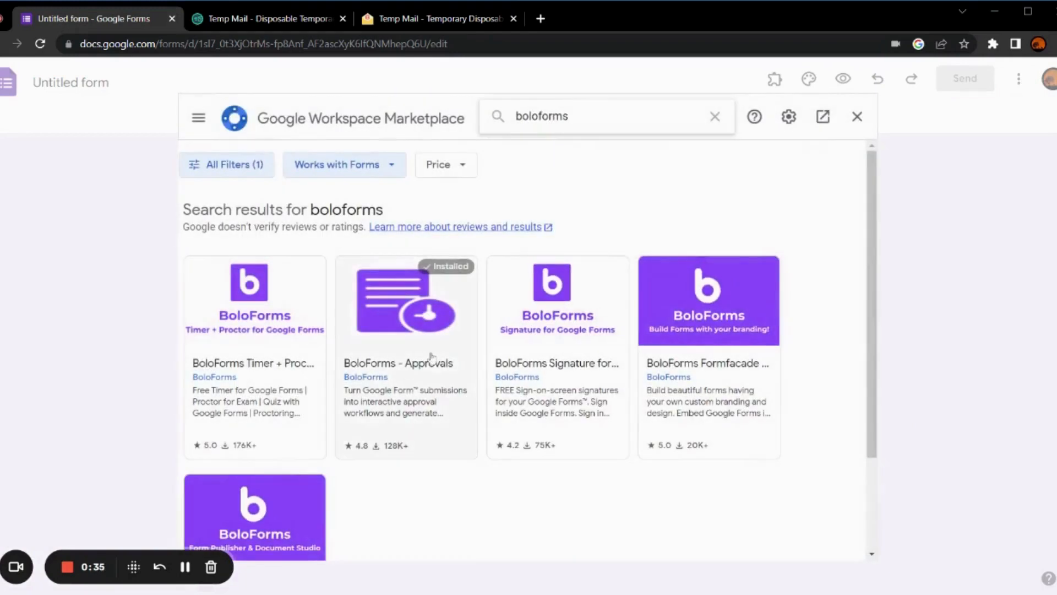
left_click(406, 300)
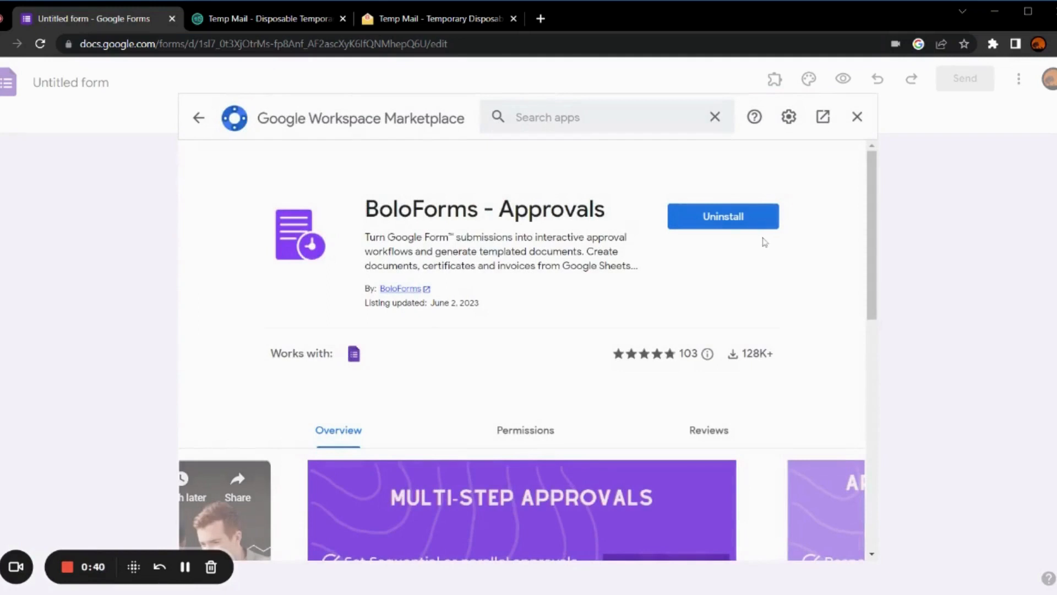
mouse_move(744, 247)
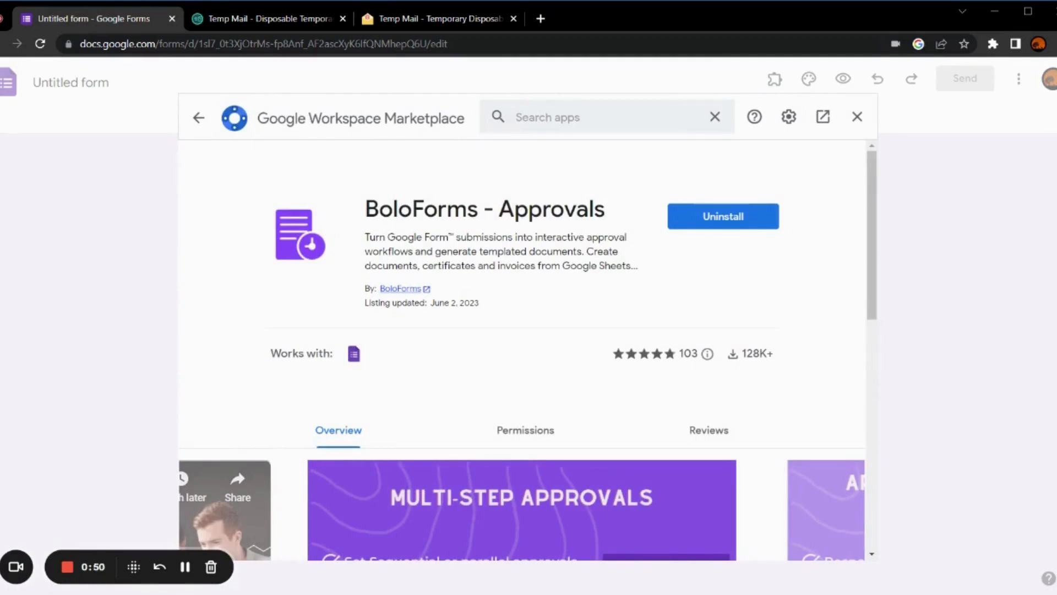
left_click(857, 117)
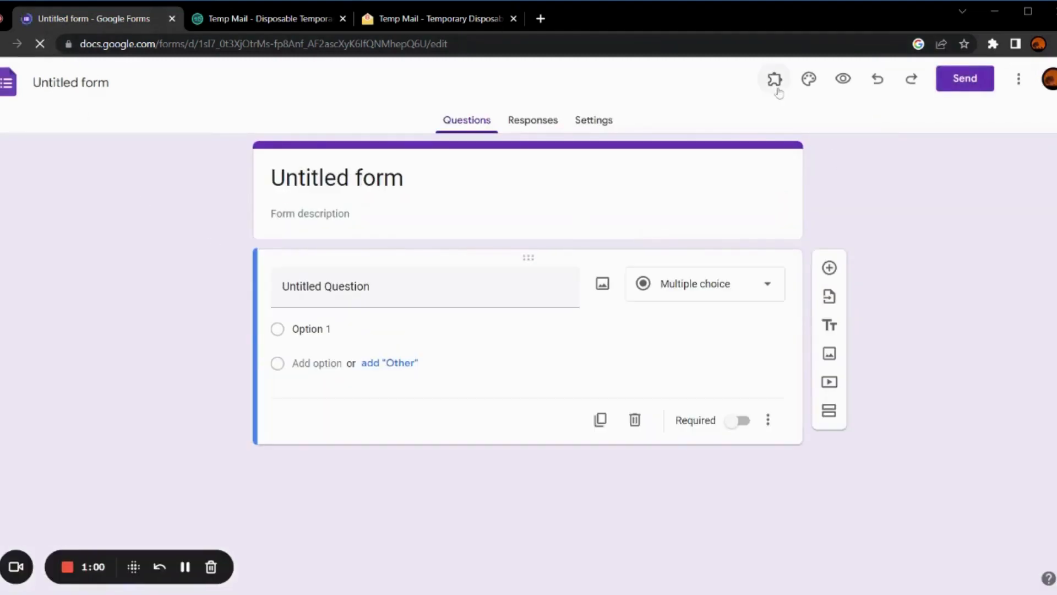
- From the BOLO Approvals panel, generate the form from the Field Trip Request template
left_click(774, 79)
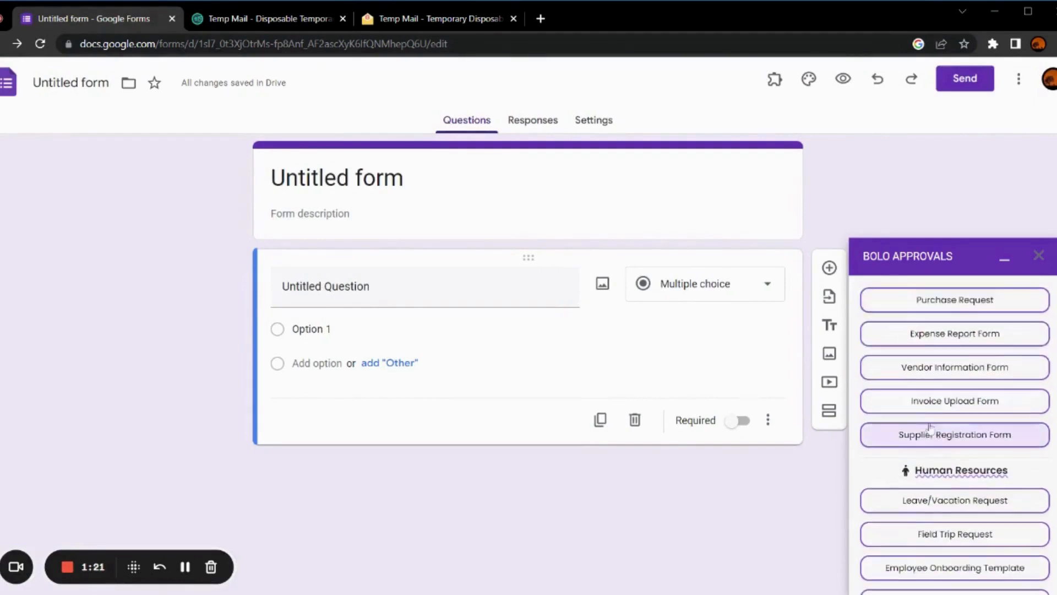
scroll("down", 3)
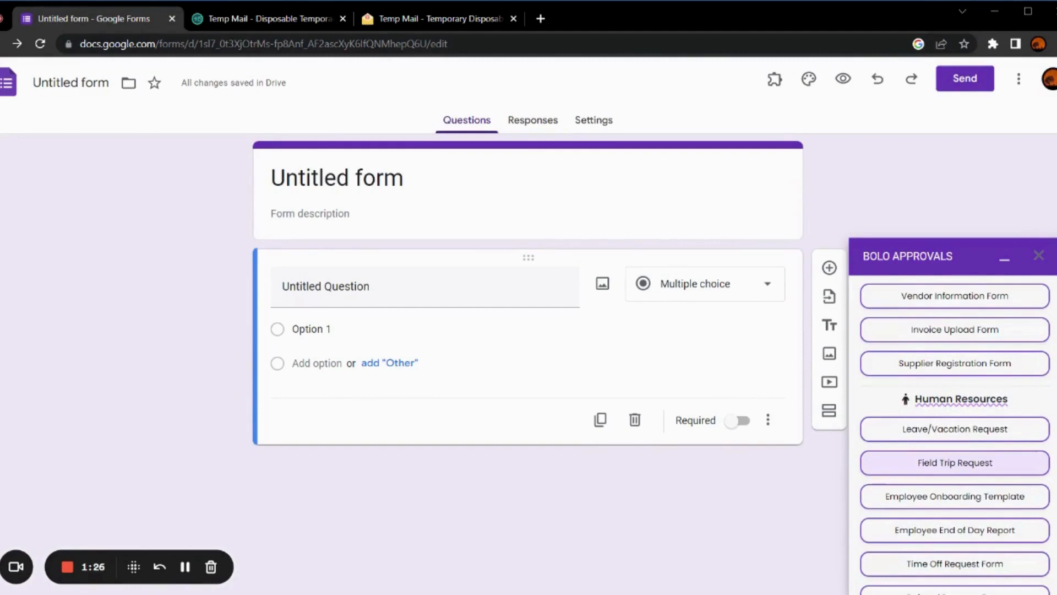
left_click(954, 462)
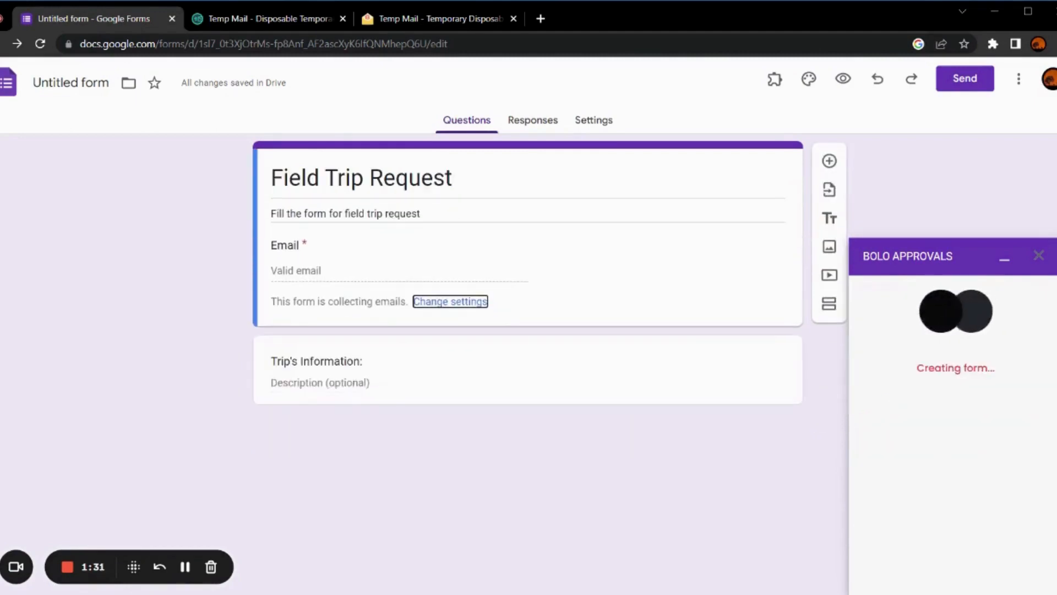
scroll("down", 3)
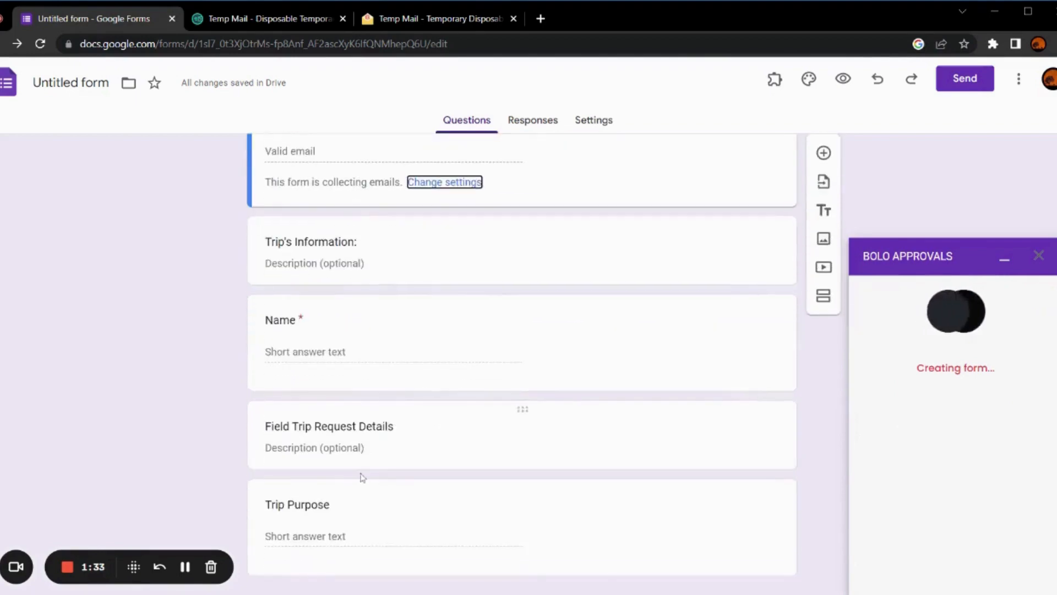
scroll("down", 3)
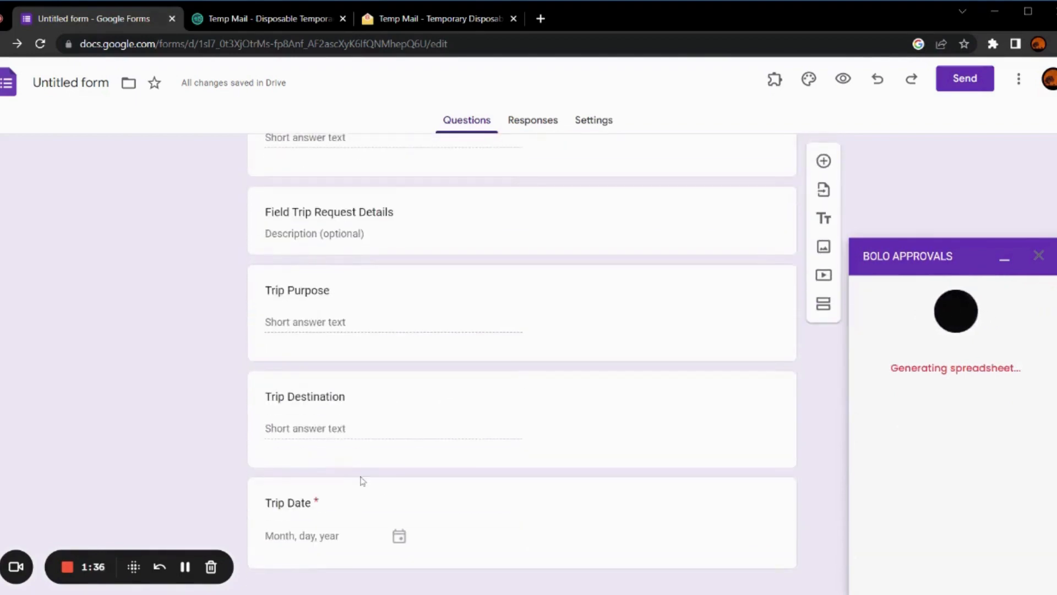
scroll("down", 3)
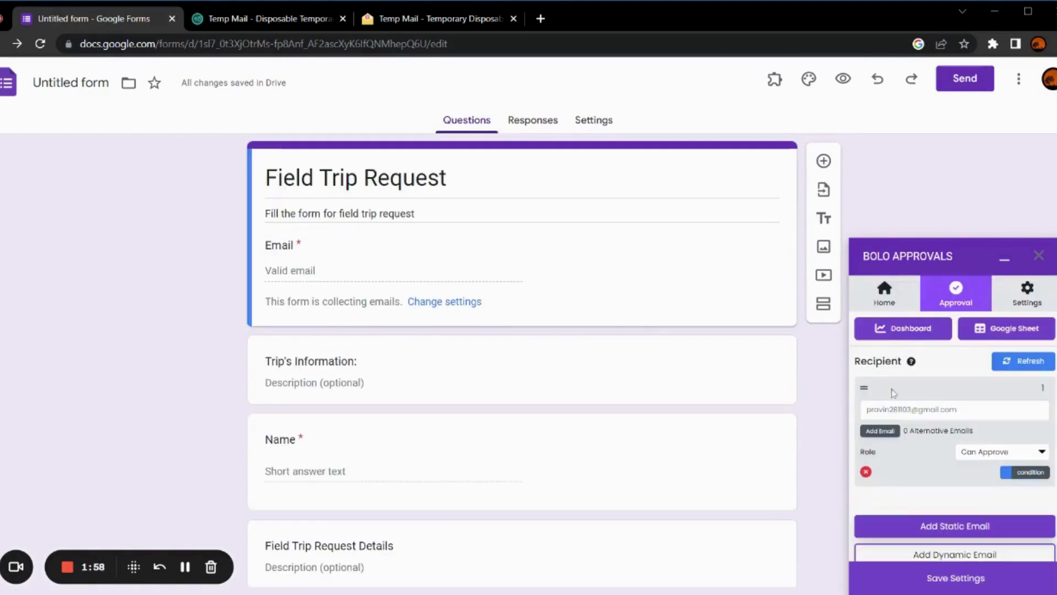
mouse_move(941, 361)
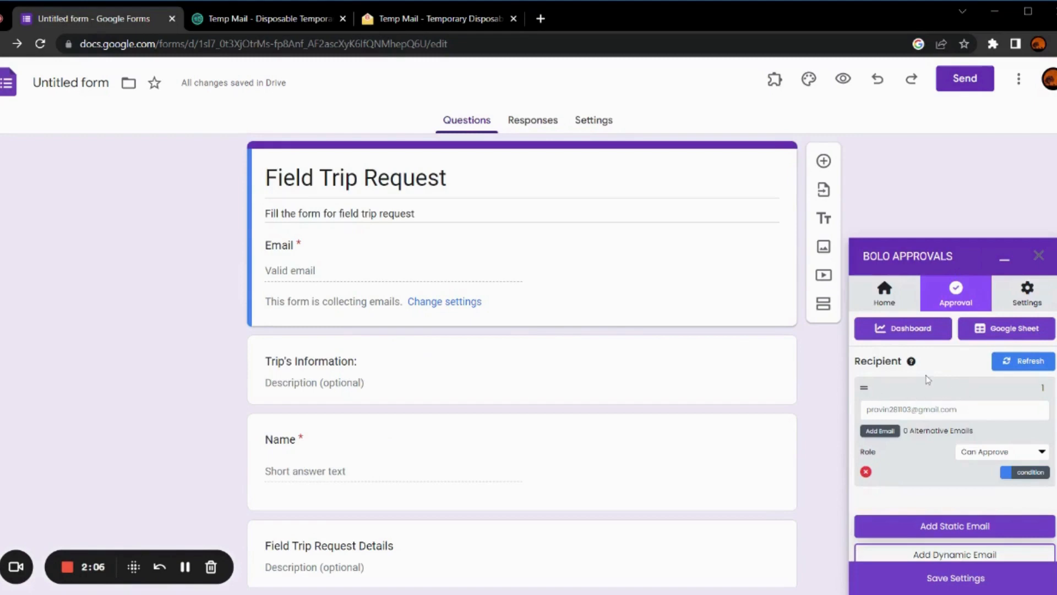
mouse_move(931, 389)
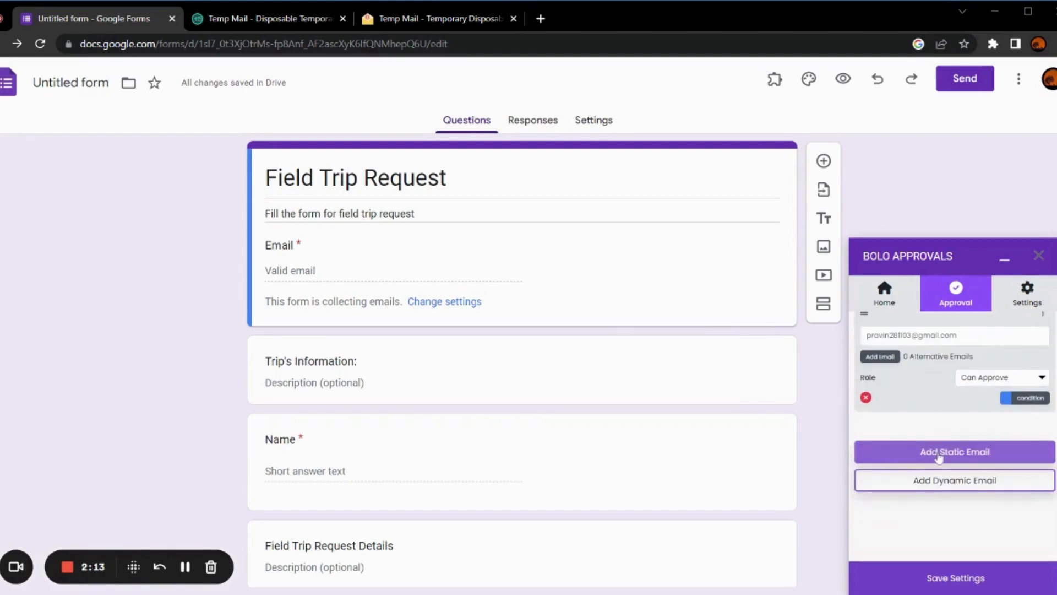
- Add an empty second static-email recipient beneath the first approver
left_click(953, 452)
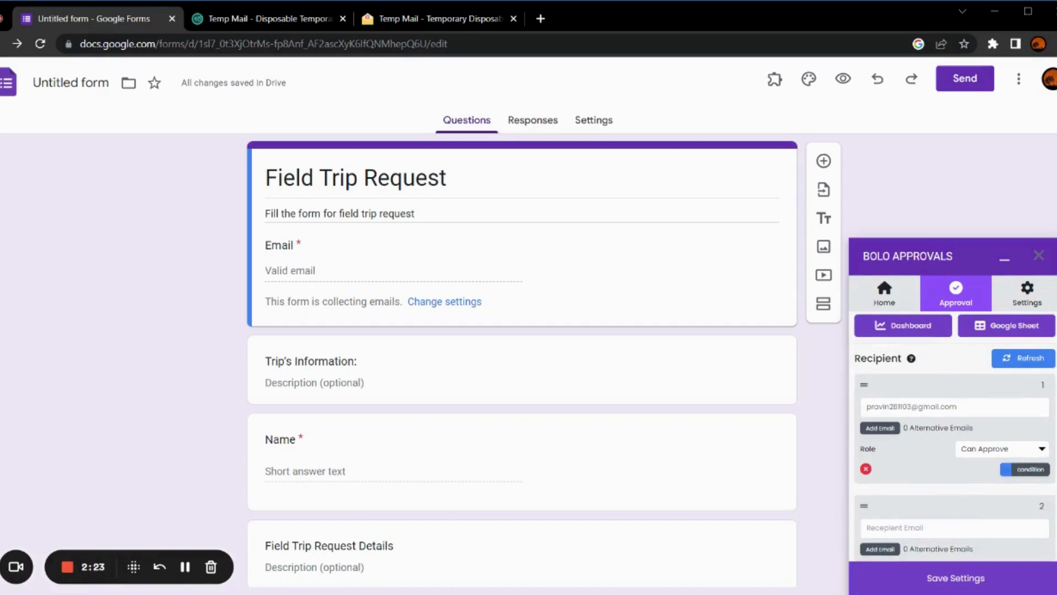
scroll("down", 3)
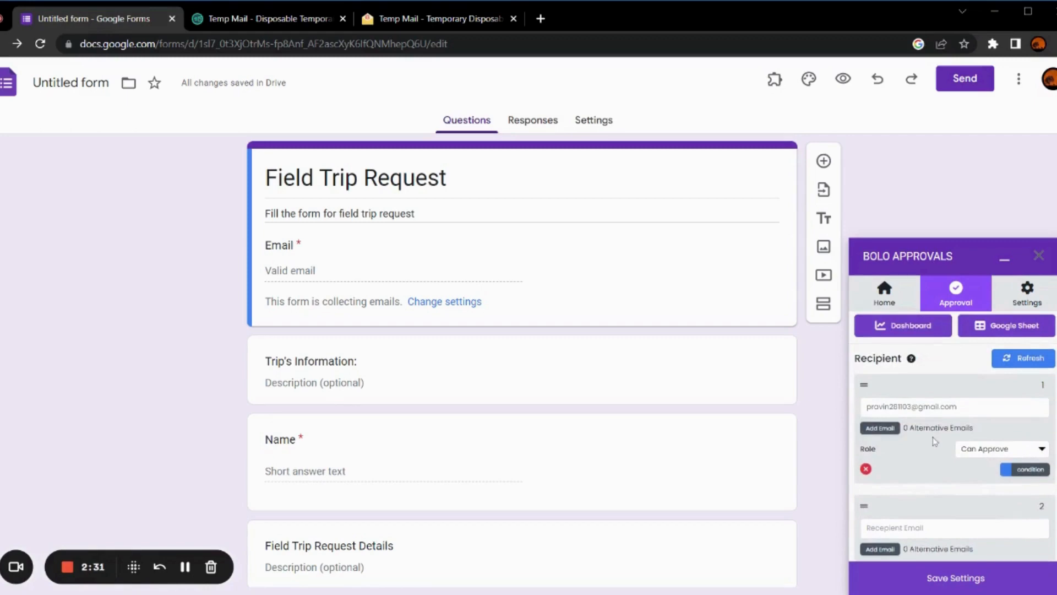
left_click(267, 19)
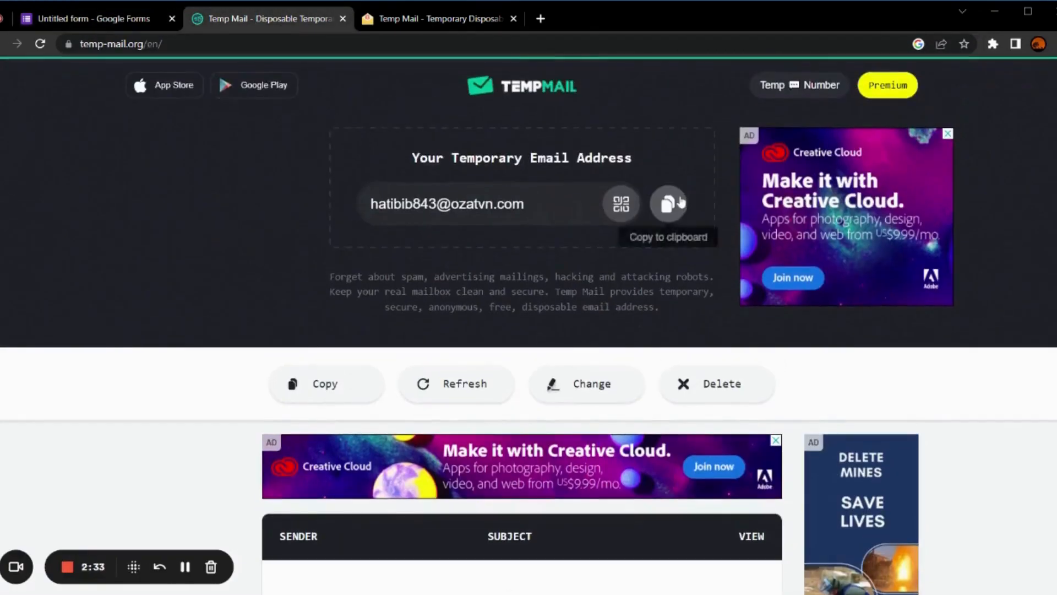
left_click(91, 18)
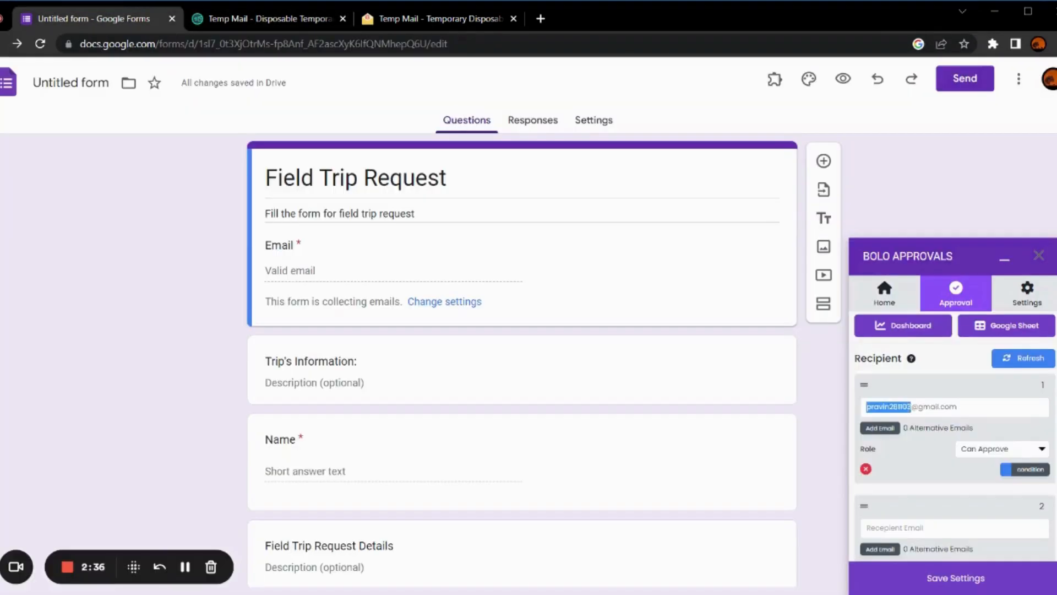
scroll("down", 3)
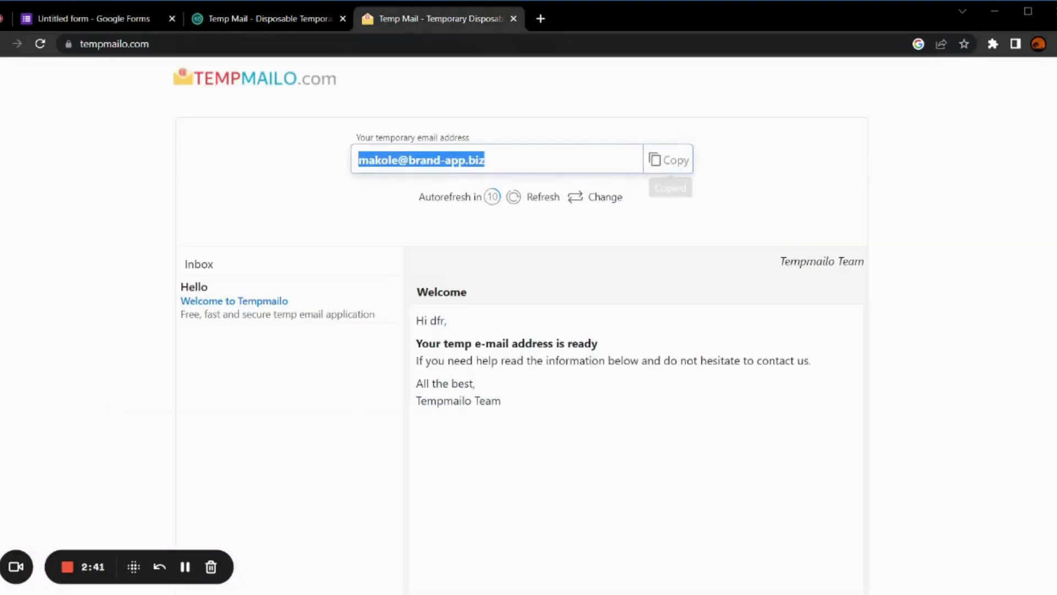
left_click(91, 18)
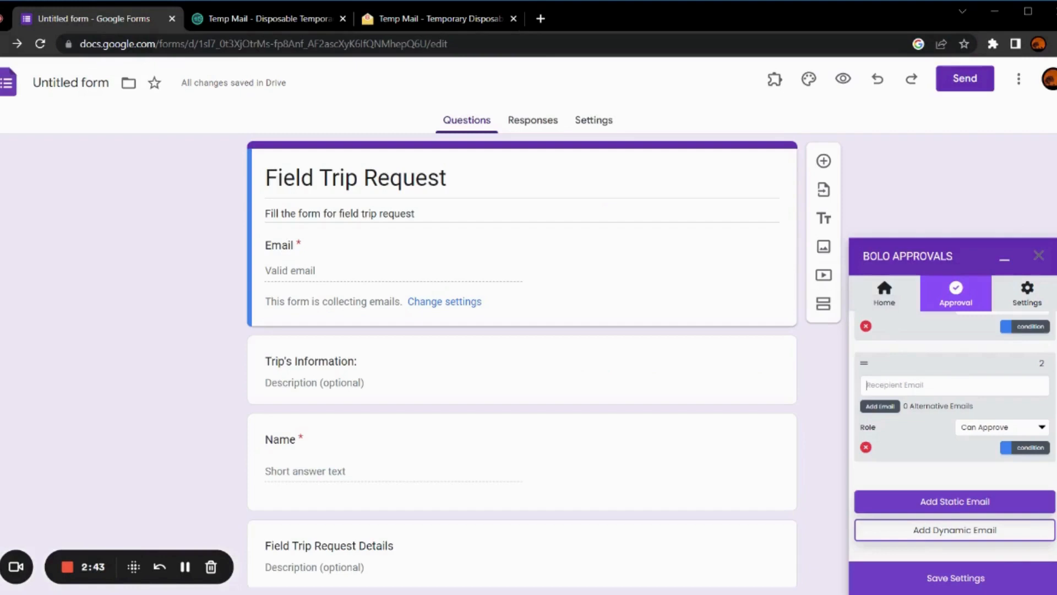
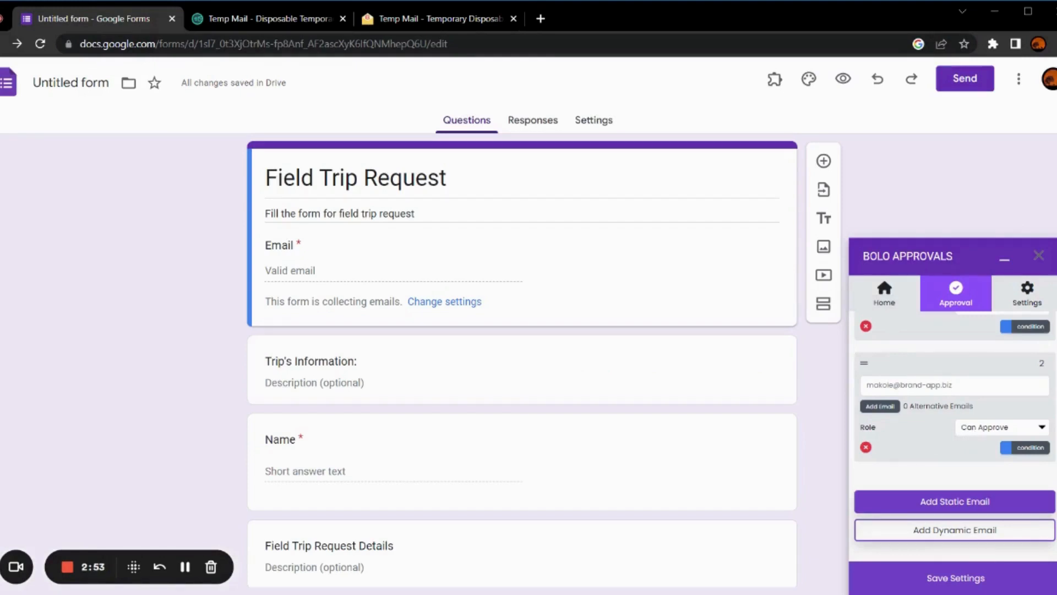
- Change recipient 2's role from Can Approve to Get Notification
left_click(1000, 427)
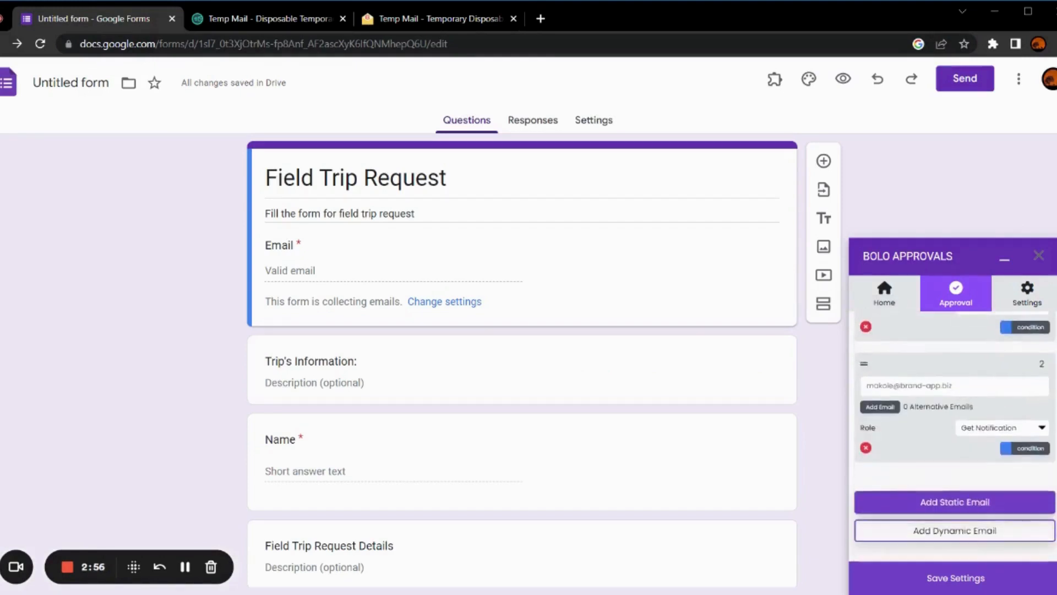
left_click(954, 578)
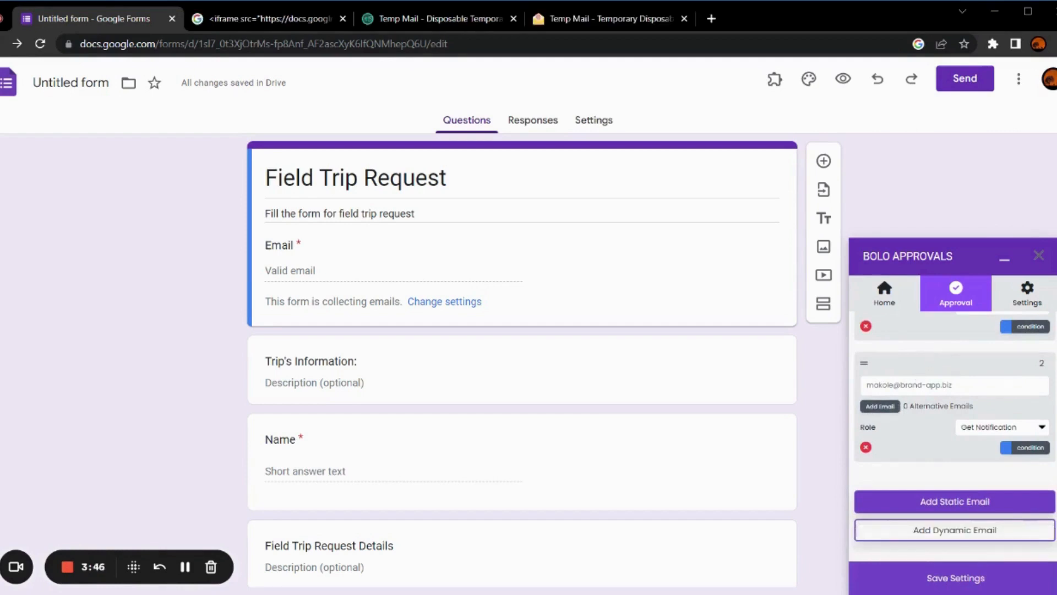
mouse_move(956, 149)
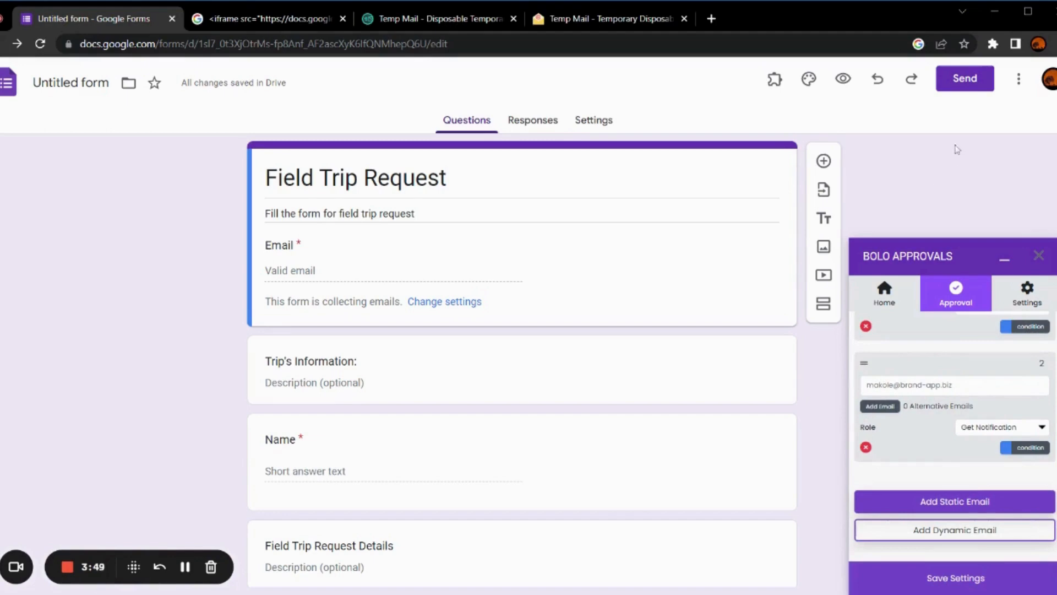
- Fill the live Field Trip Request form with test answers and submit the response
left_click(964, 78)
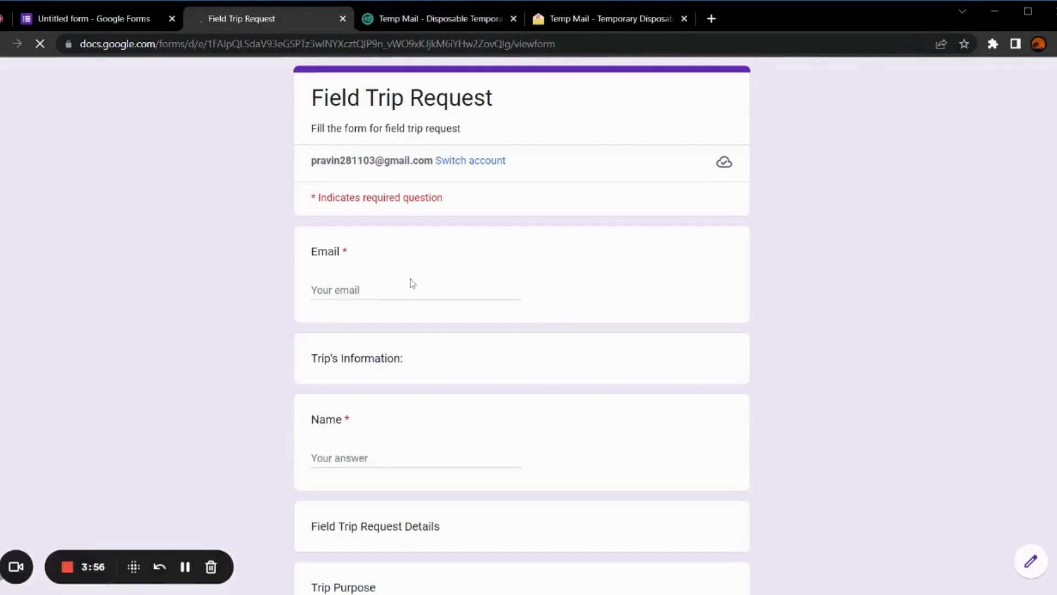
type("pr")
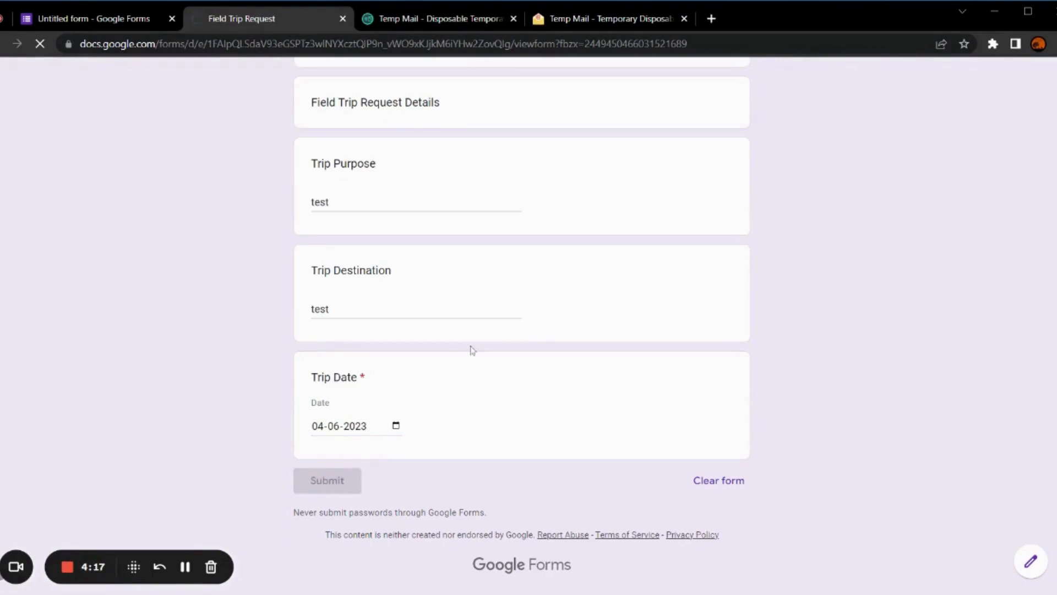
left_click(326, 480)
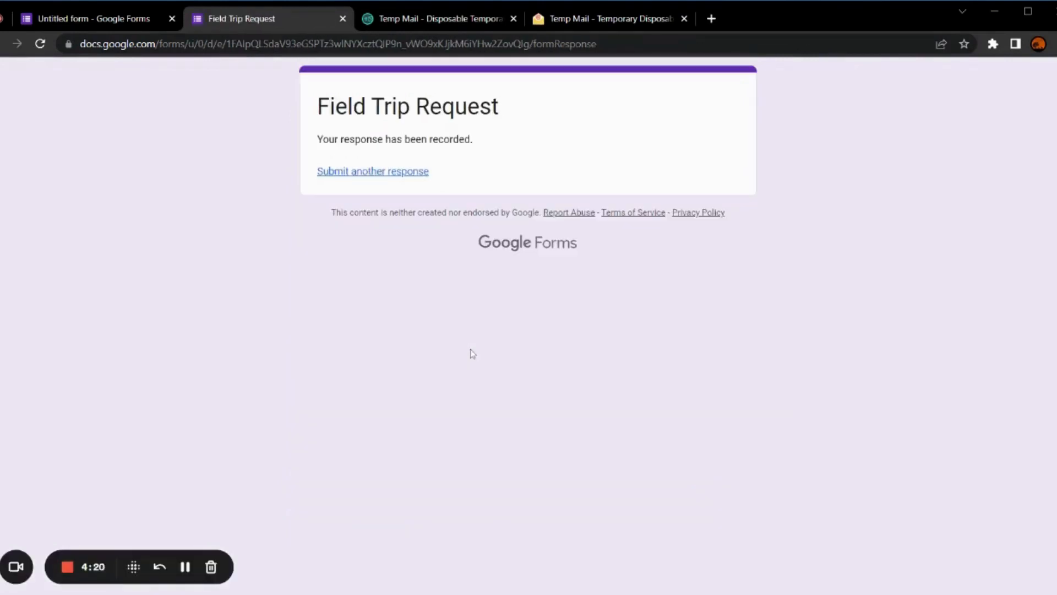
mouse_move(472, 204)
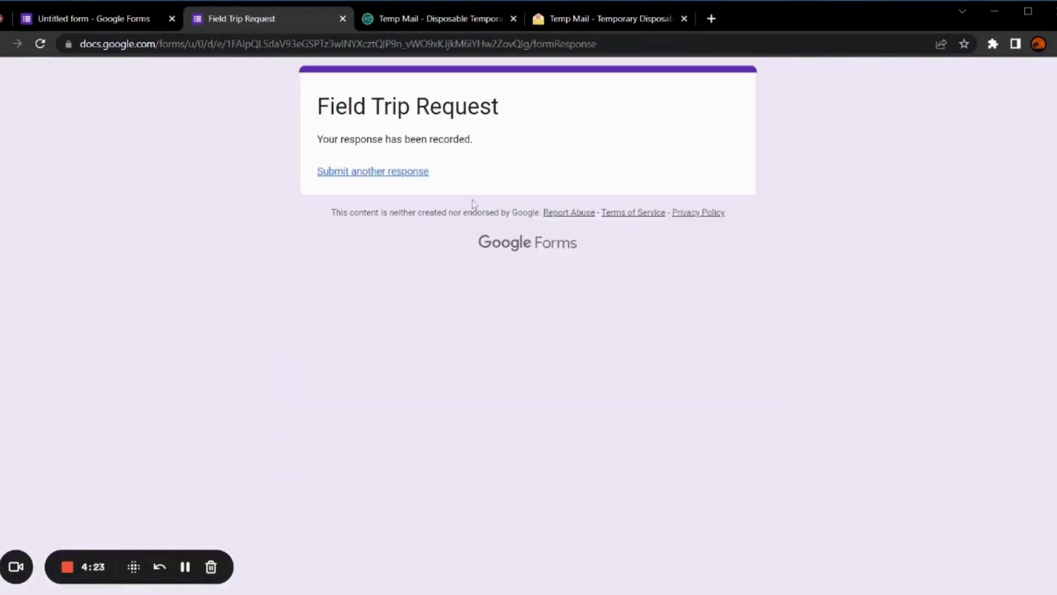
mouse_move(488, 139)
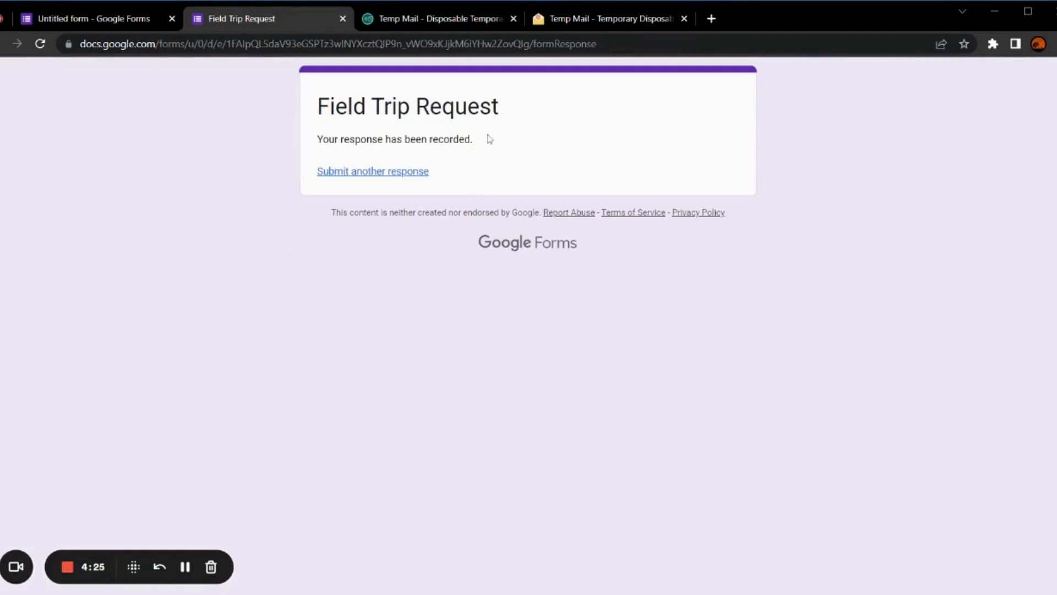
- In the first temp mailbox, read the FieldTrip approval email down to the pending Approval Status table
left_click(439, 18)
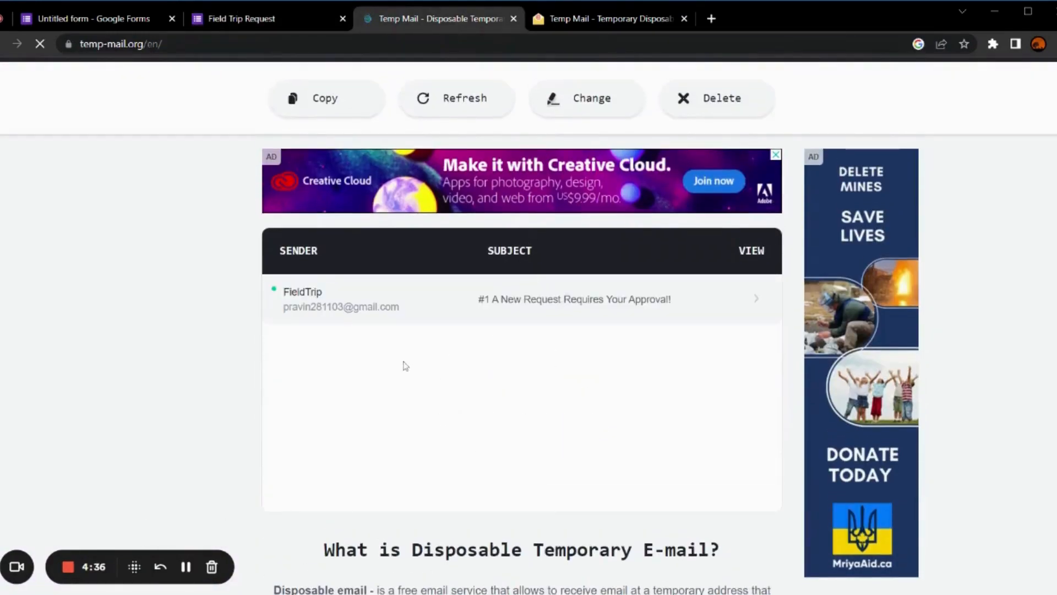
left_click(573, 299)
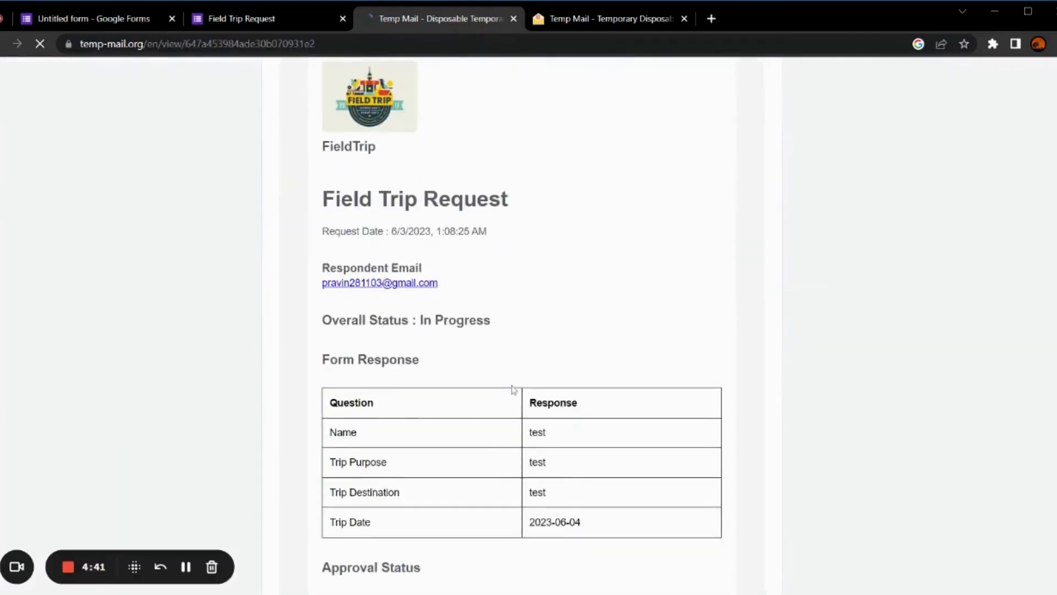
scroll("down", 3)
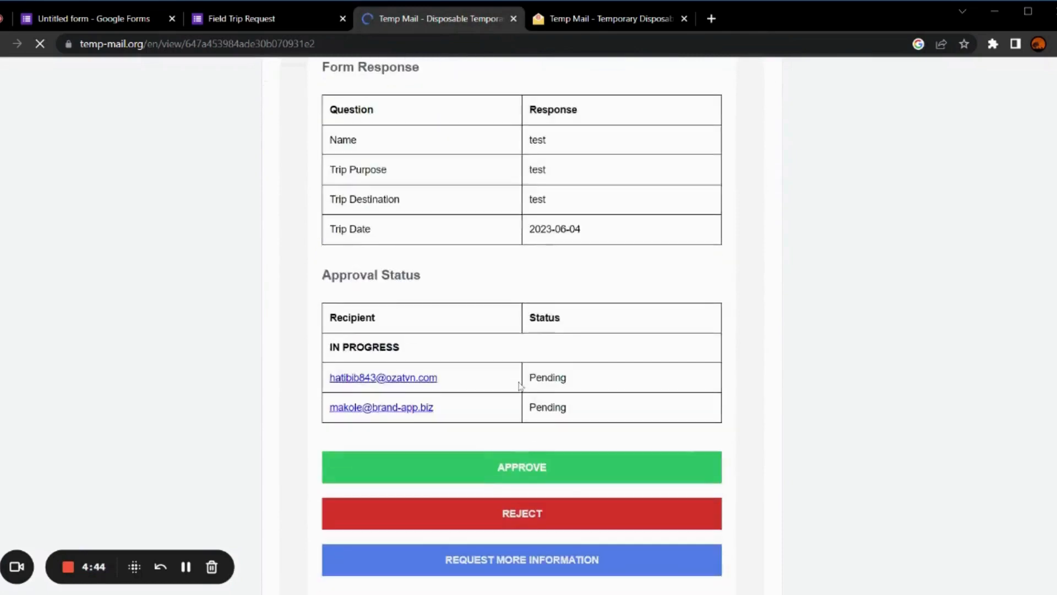
scroll("down", 3)
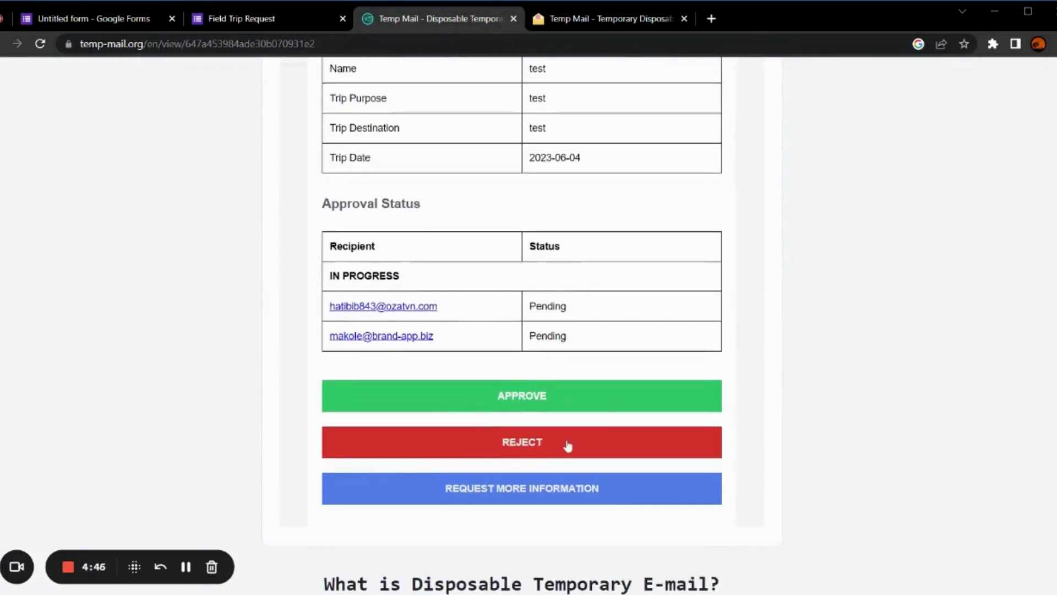
mouse_move(539, 407)
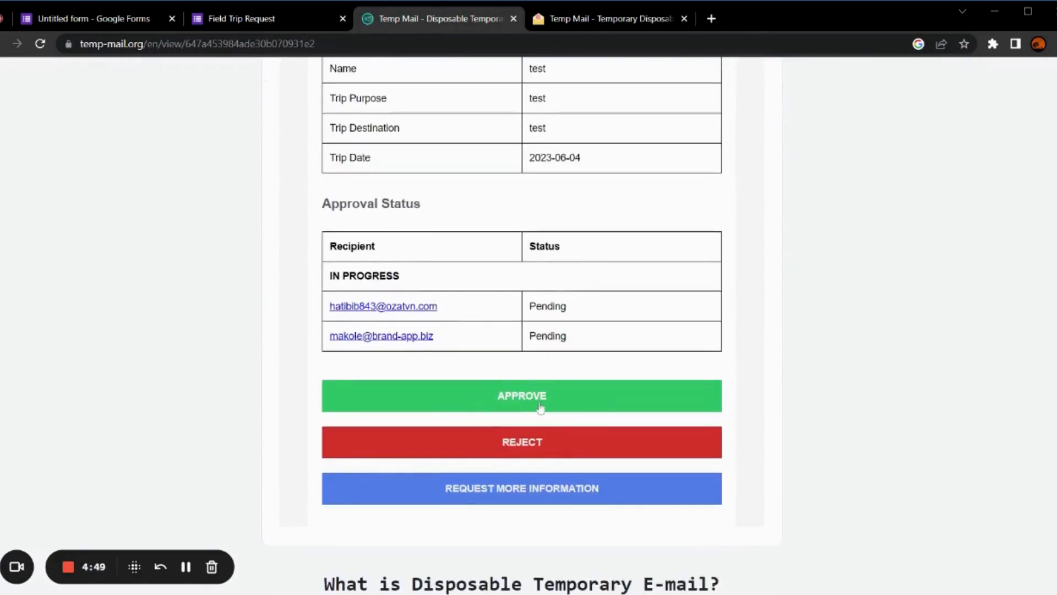
- Approve the request from the email with the default 'Approved' comment and confirm
left_click(522, 396)
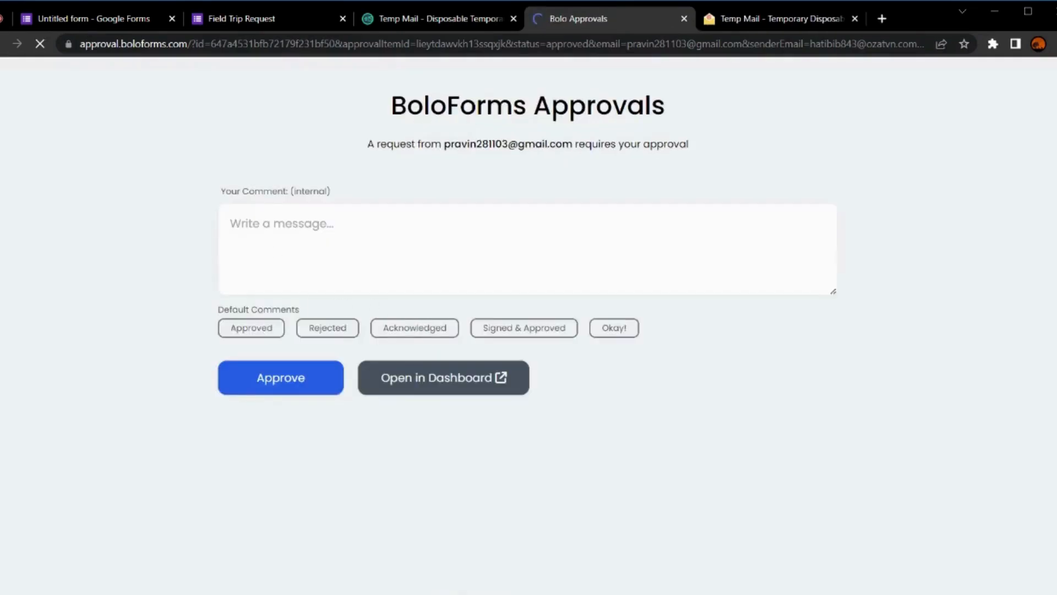
left_click(250, 327)
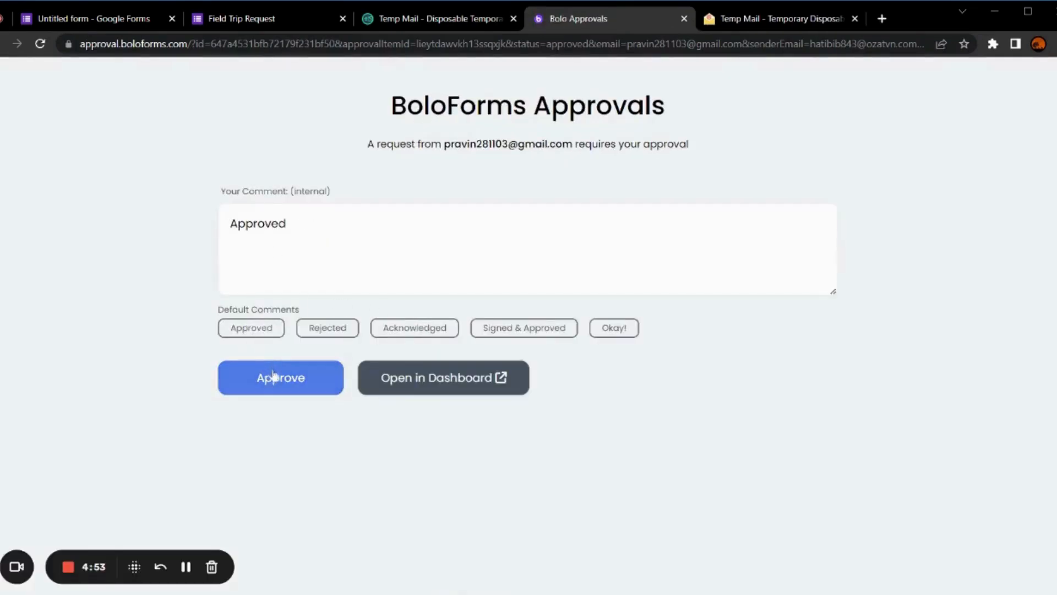
left_click(280, 377)
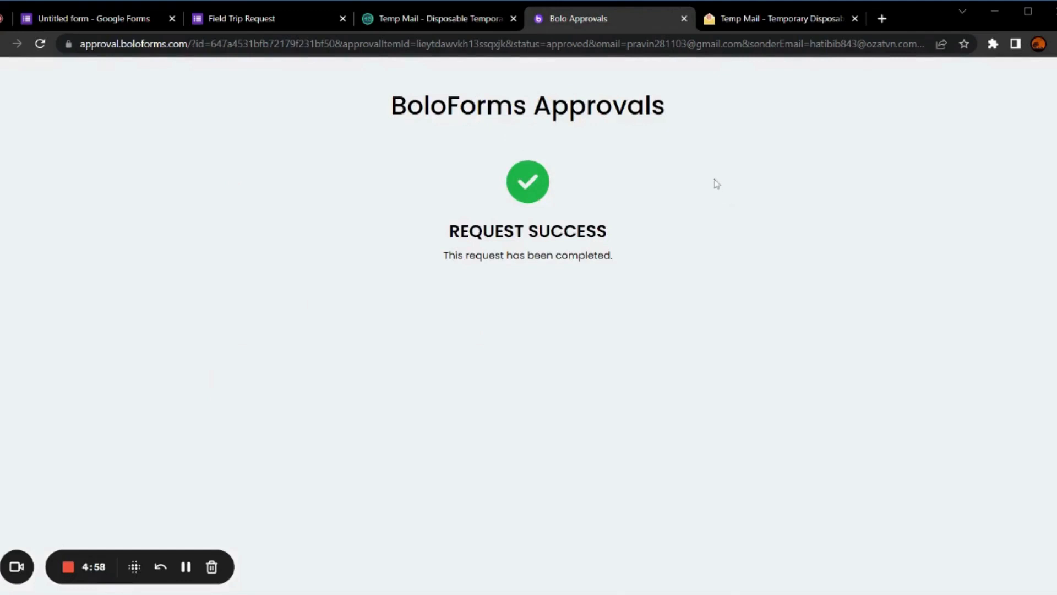
mouse_move(643, 252)
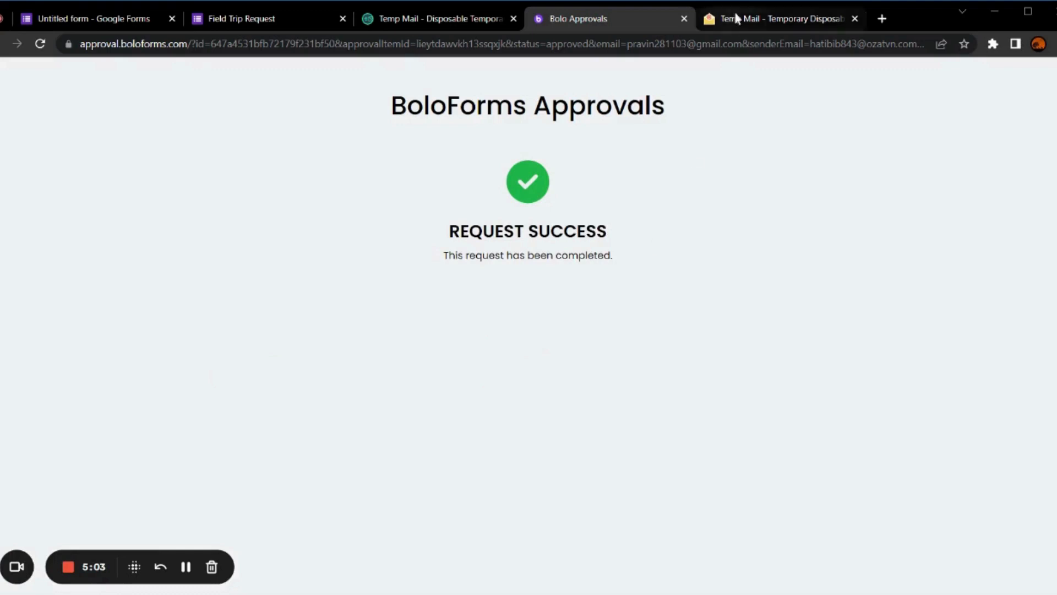
- In the second Tempmailo mailbox, read the FieldTrip notification showing Approved and Notified statuses
left_click(778, 18)
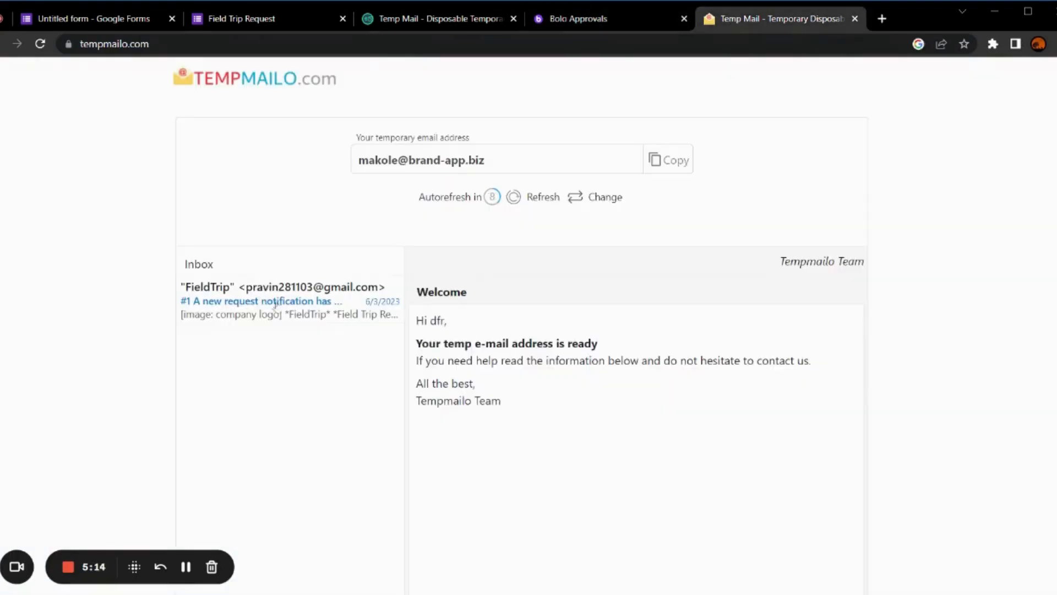
left_click(261, 301)
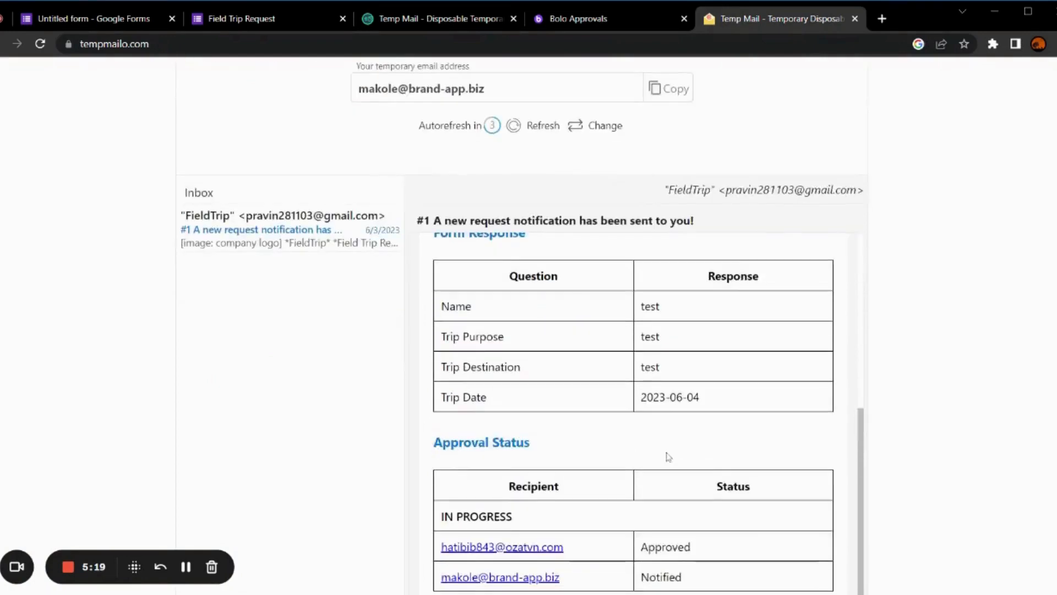
scroll("down", 3)
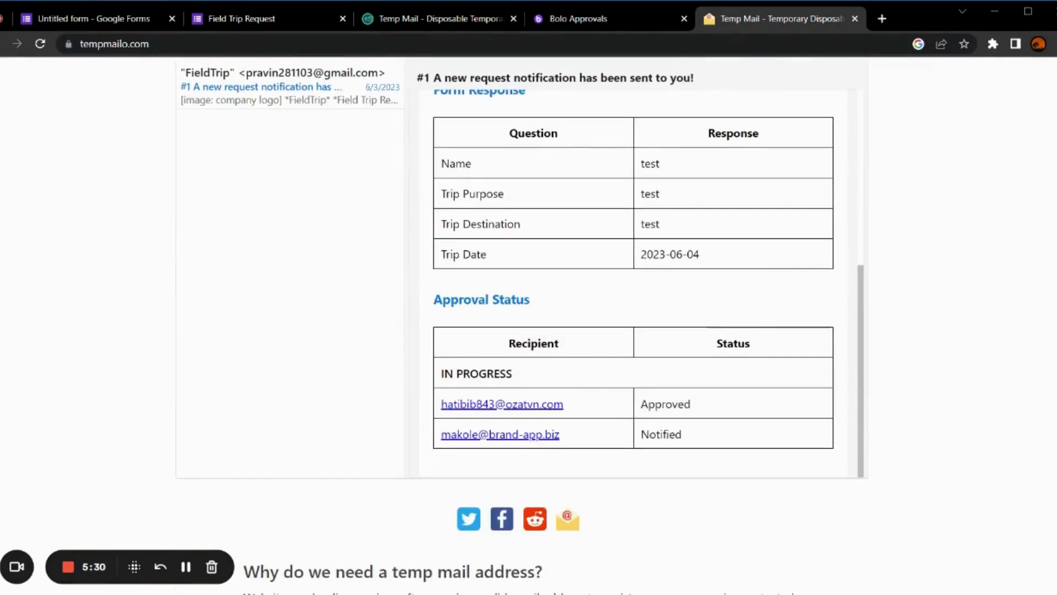